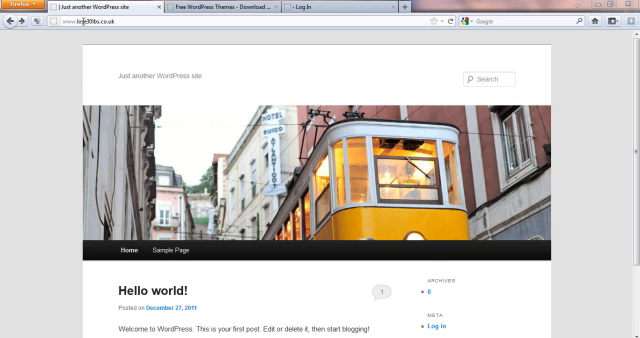
{"action": "mouse_move", "coordinate": [50, 160]}
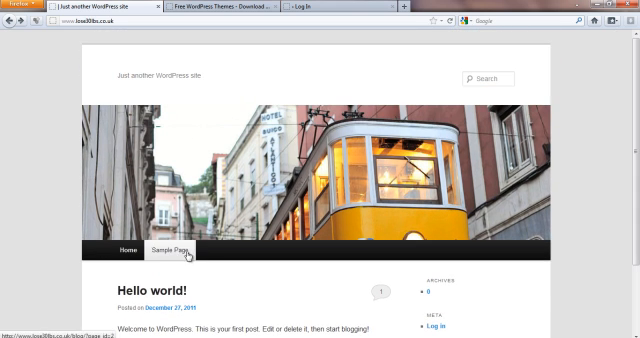
{"action": "mouse_move", "coordinate": [185, 251]}
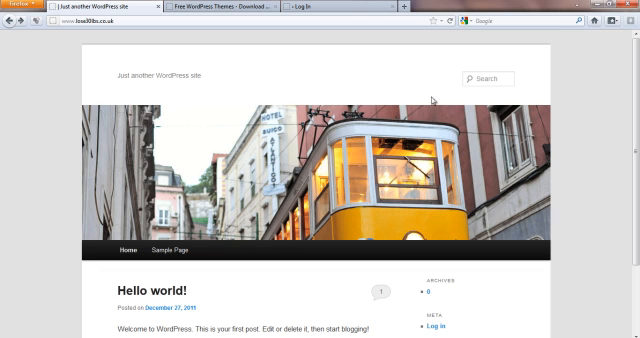
{"action": "mouse_move", "coordinate": [432, 100]}
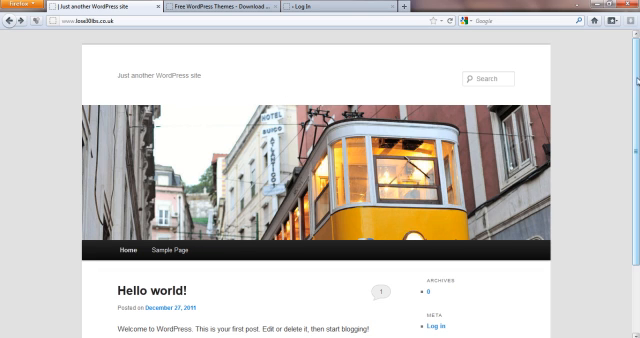
Switch to the FreeWpThemes.co gallery and scroll through the theme thumbnails to the pagination
{"action": "scroll", "scroll_direction": "down", "scroll_amount": 3}
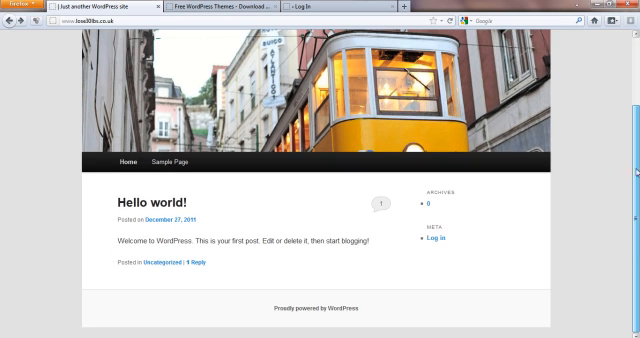
{"action": "scroll", "scroll_direction": "up", "scroll_amount": 3}
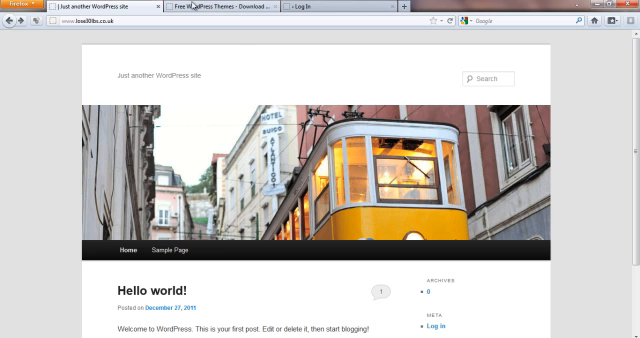
{"action": "left_click", "coordinate": [230, 9]}
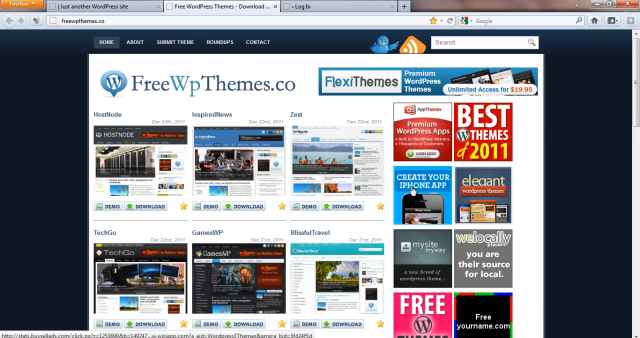
{"action": "scroll", "scroll_direction": "down", "scroll_amount": 3}
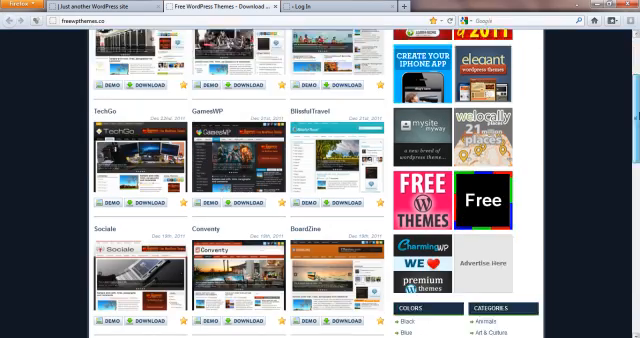
{"action": "scroll", "scroll_direction": "up", "scroll_amount": 3}
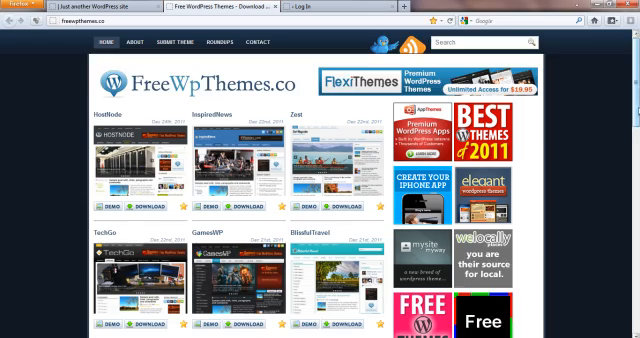
{"action": "scroll", "scroll_direction": "down", "scroll_amount": 3}
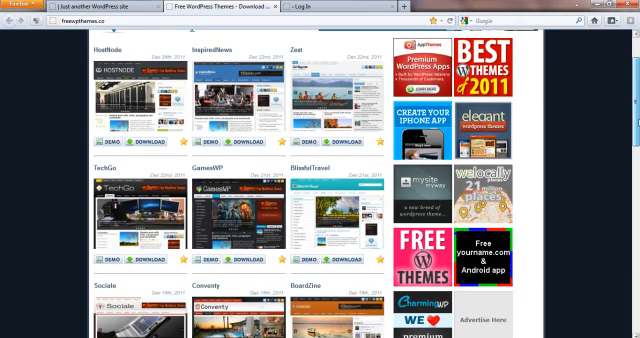
{"action": "scroll", "scroll_direction": "down", "scroll_amount": 3}
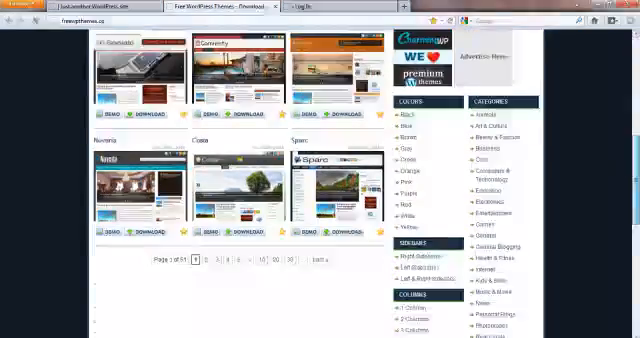
{"action": "scroll", "scroll_direction": "down", "scroll_amount": 3}
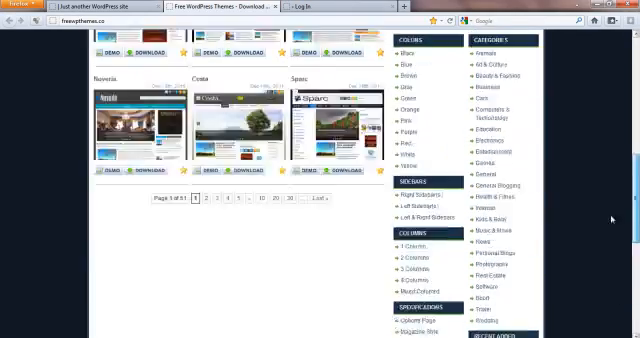
{"action": "scroll", "scroll_direction": "up", "scroll_amount": 3}
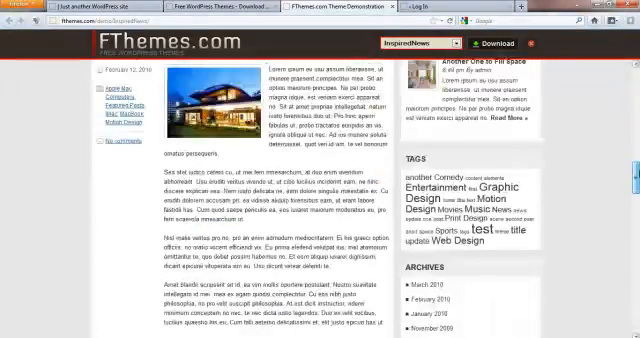
Browse the InspiredNews demo on FThemes.com and open its download page with feature list
{"action": "scroll", "scroll_direction": "down", "scroll_amount": 3}
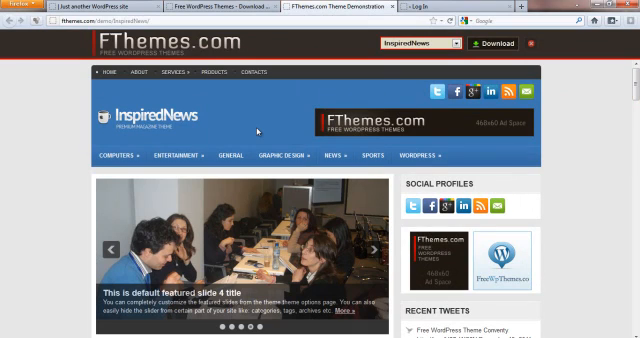
{"action": "mouse_move", "coordinate": [410, 96]}
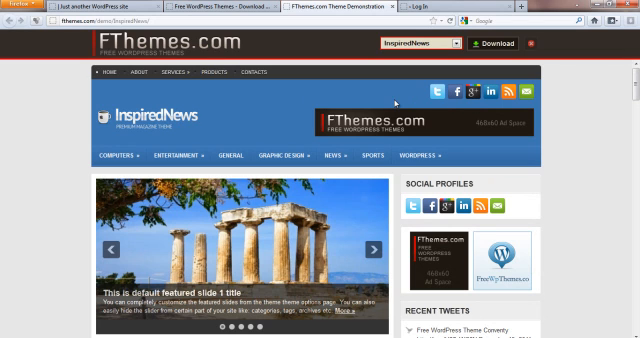
{"action": "left_click", "coordinate": [370, 248]}
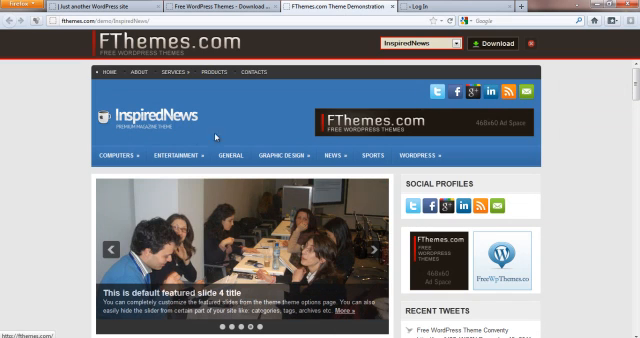
{"action": "left_click", "coordinate": [172, 156]}
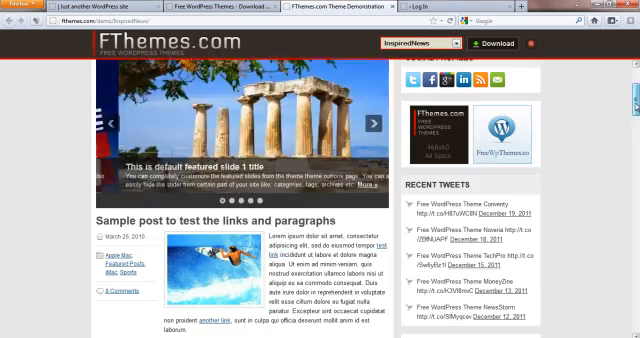
{"action": "scroll", "scroll_direction": "down", "scroll_amount": 3}
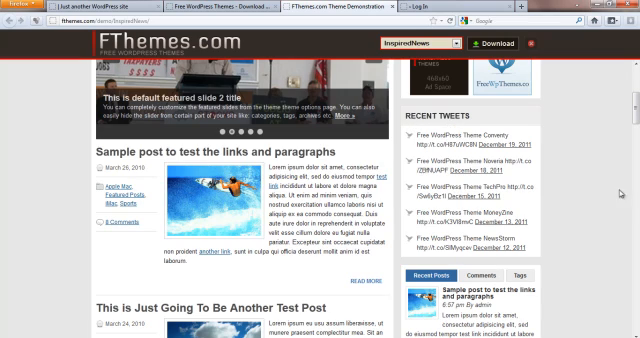
{"action": "scroll", "scroll_direction": "down", "scroll_amount": 3}
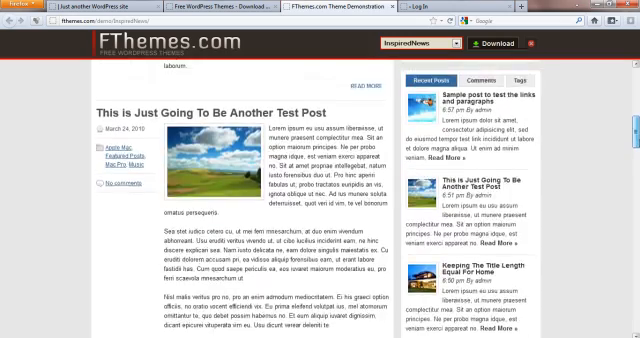
{"action": "scroll", "scroll_direction": "down", "scroll_amount": 3}
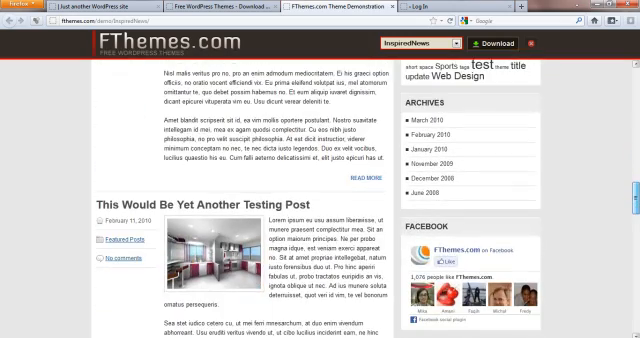
{"action": "scroll", "scroll_direction": "down", "scroll_amount": 3}
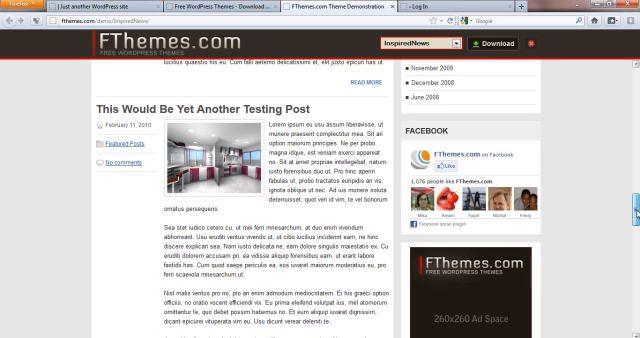
{"action": "scroll", "scroll_direction": "down", "scroll_amount": 3}
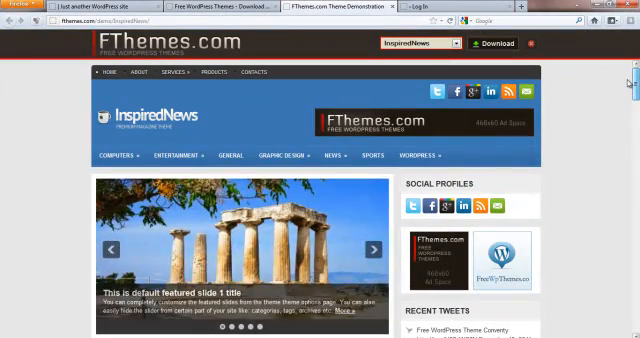
{"action": "left_click", "coordinate": [374, 249]}
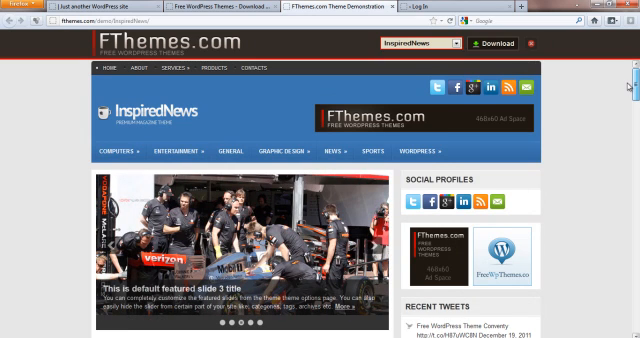
{"action": "scroll", "scroll_direction": "down", "scroll_amount": 3}
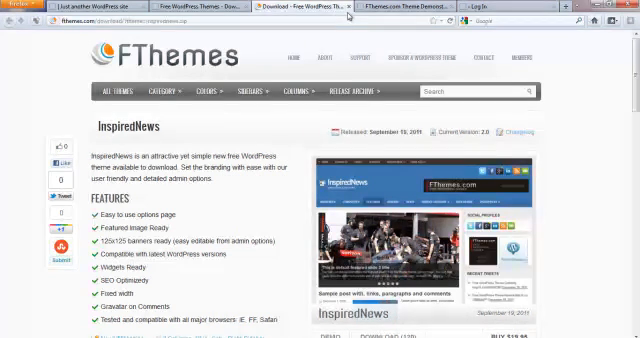
{"action": "left_click", "coordinate": [220, 8]}
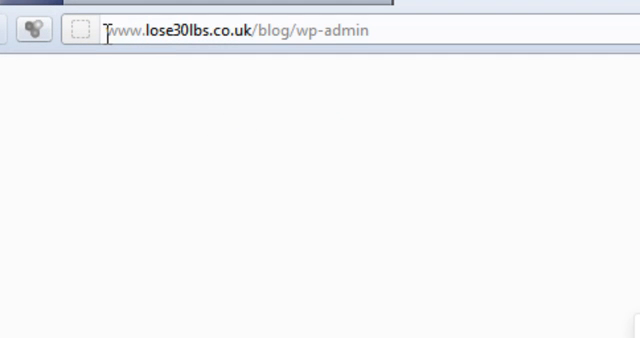
{"action": "mouse_move", "coordinate": [293, 30]}
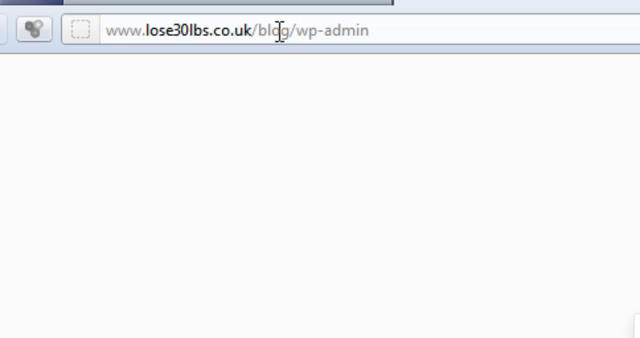
{"action": "mouse_move", "coordinate": [318, 58]}
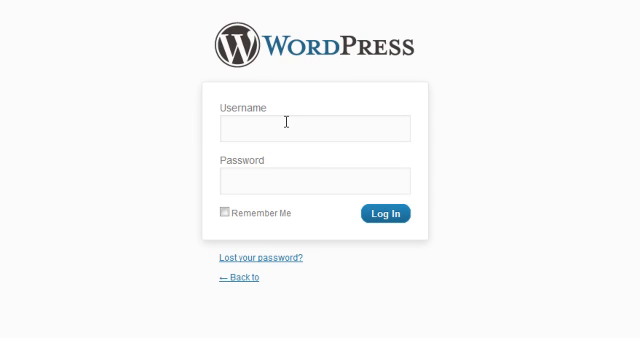
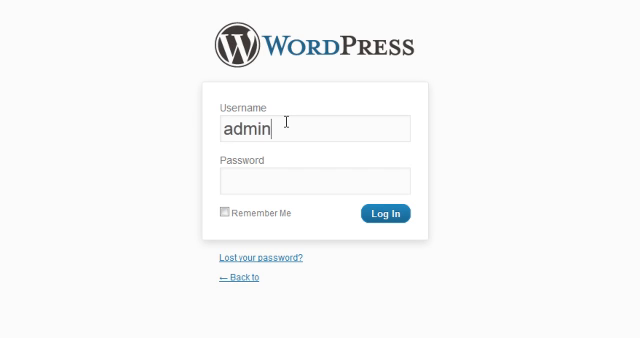
{"action": "left_click", "coordinate": [314, 184]}
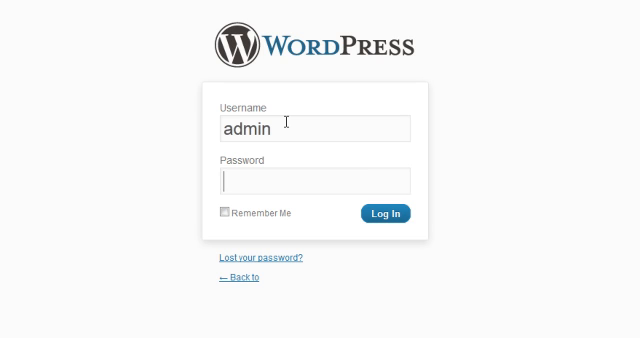
{"action": "left_click", "coordinate": [313, 183]}
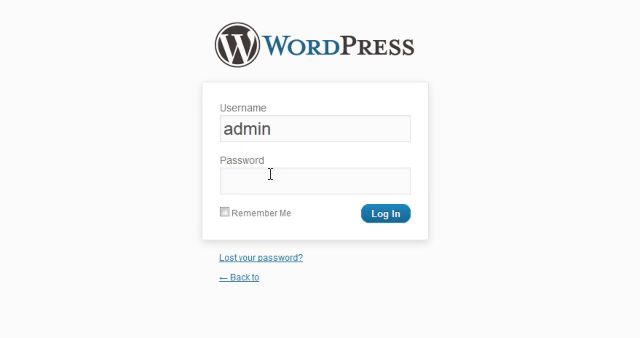
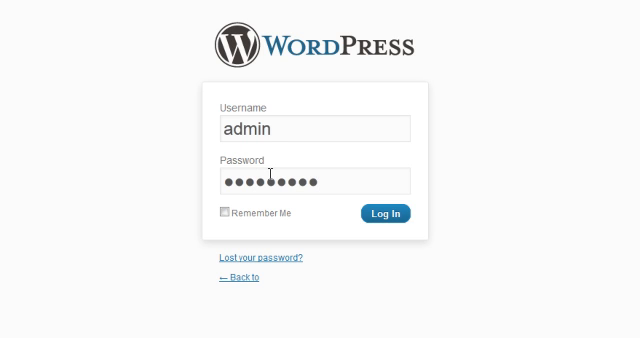
{"action": "left_click", "coordinate": [384, 213]}
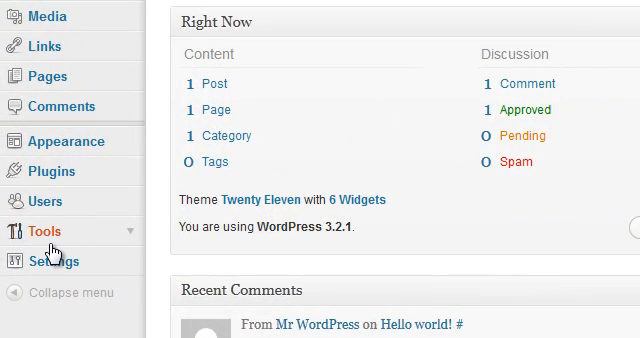
{"action": "mouse_move", "coordinate": [64, 141]}
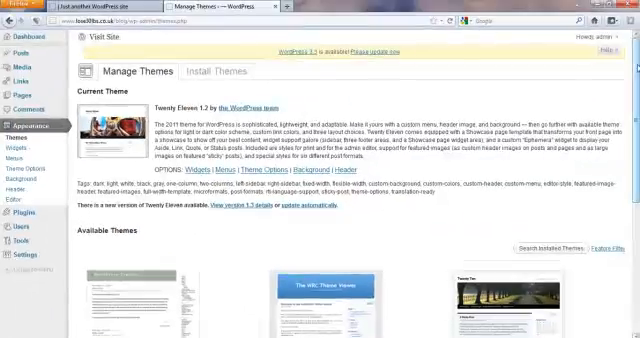
{"action": "scroll", "scroll_direction": "down", "scroll_amount": 3}
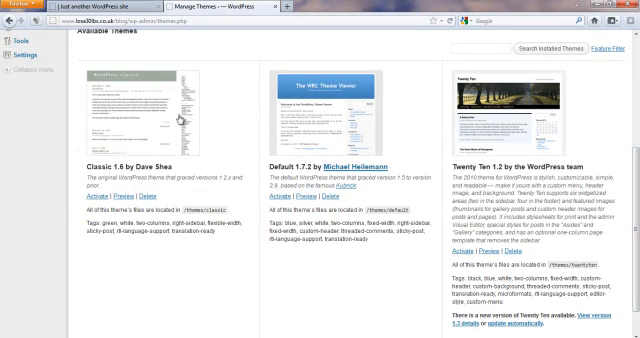
{"action": "mouse_move", "coordinate": [147, 204]}
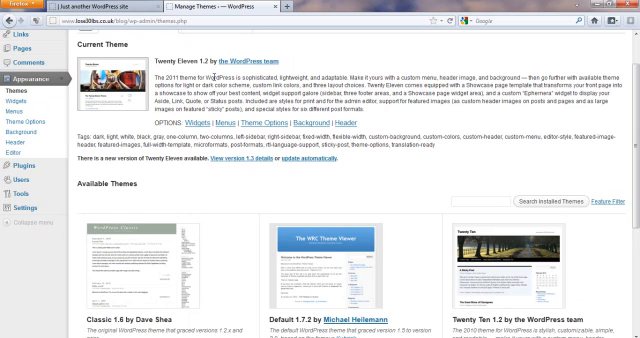
{"action": "mouse_move", "coordinate": [491, 305]}
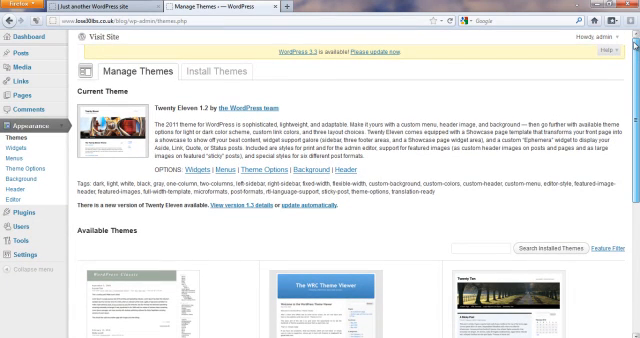
{"action": "mouse_move", "coordinate": [432, 97]}
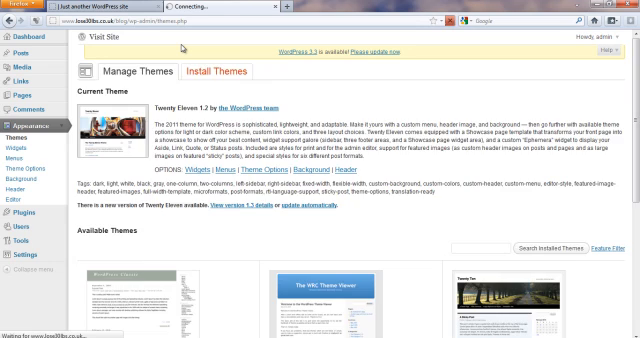
Open the Install Themes page and scroll past its search box and feature filter
{"action": "left_click", "coordinate": [197, 71]}
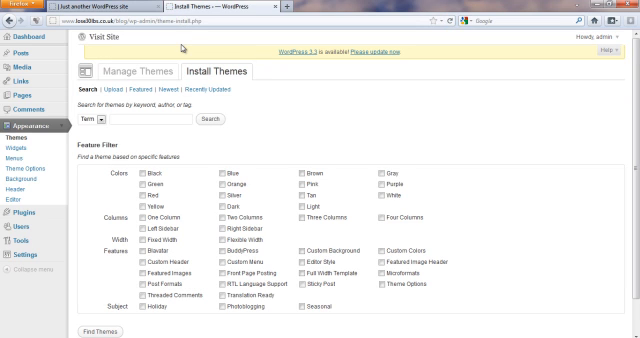
{"action": "mouse_move", "coordinate": [222, 52]}
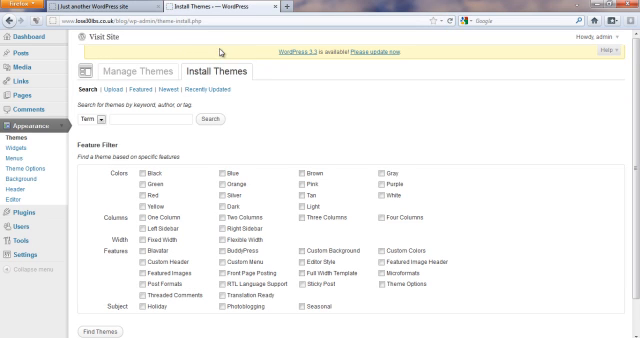
{"action": "scroll", "scroll_direction": "down", "scroll_amount": 3}
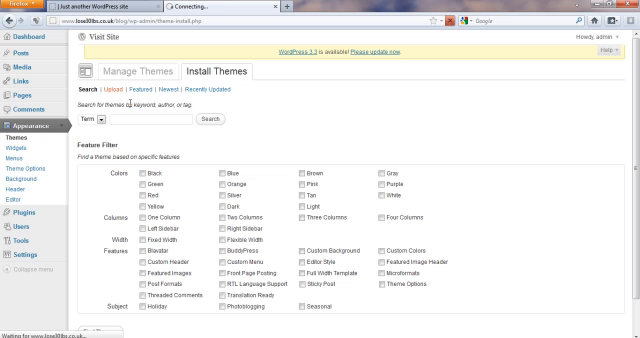
{"action": "mouse_move", "coordinate": [148, 128]}
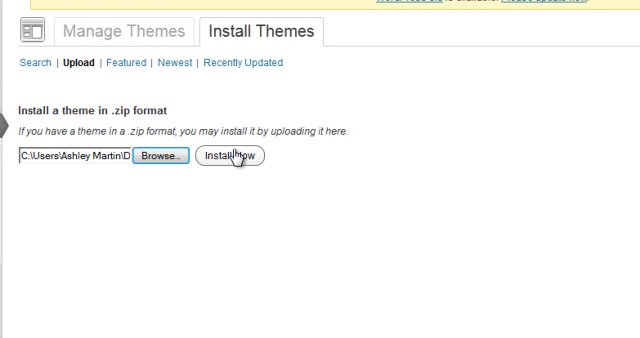
{"action": "mouse_move", "coordinate": [313, 181]}
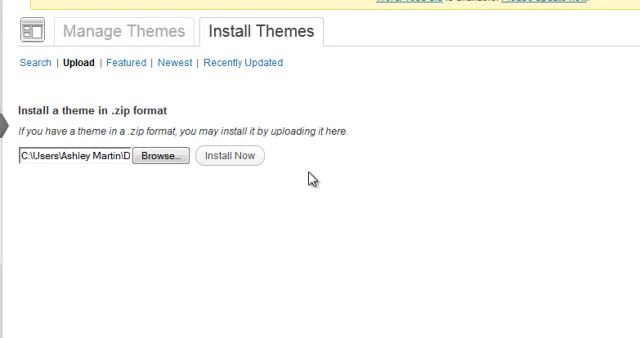
{"action": "mouse_move", "coordinate": [205, 202]}
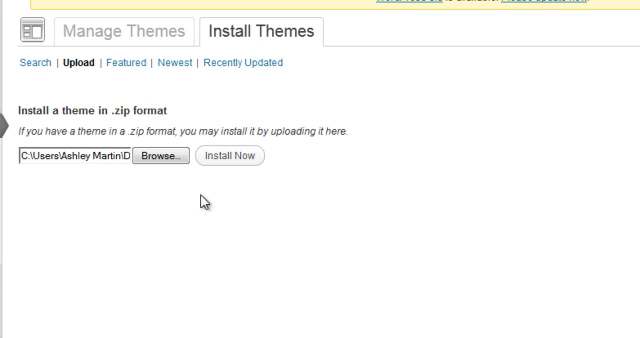
{"action": "mouse_move", "coordinate": [46, 103]}
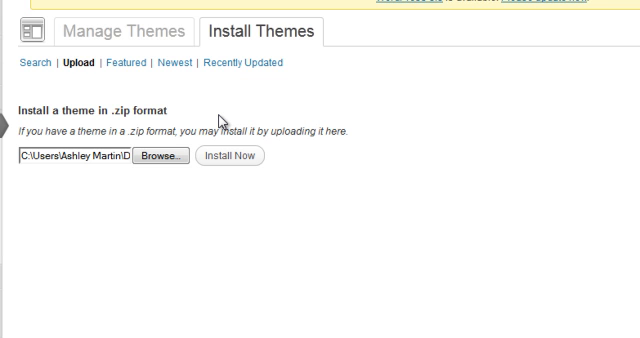
Install the theme from the chosen InspiredNews-2.0.zip file
{"action": "left_click", "coordinate": [235, 157]}
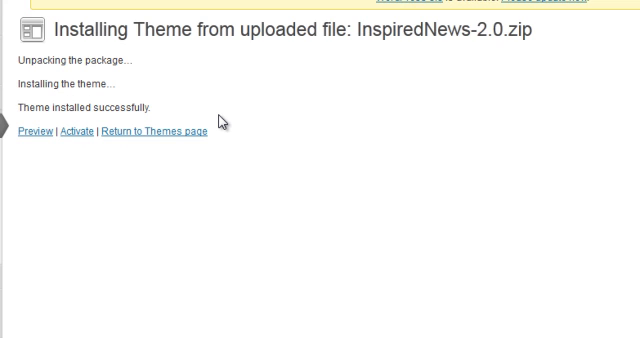
{"action": "mouse_move", "coordinate": [120, 120]}
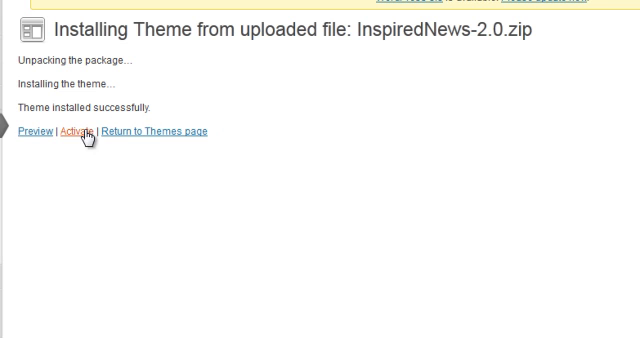
{"action": "mouse_move", "coordinate": [26, 131]}
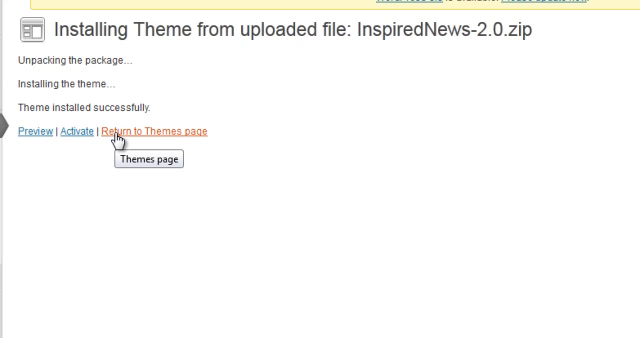
{"action": "mouse_move", "coordinate": [170, 165]}
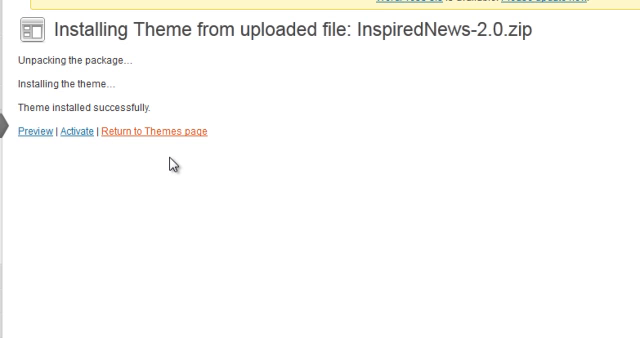
Return to the Themes page and scroll to InspiredNews 2.0 under Available Themes
{"action": "left_click", "coordinate": [156, 131]}
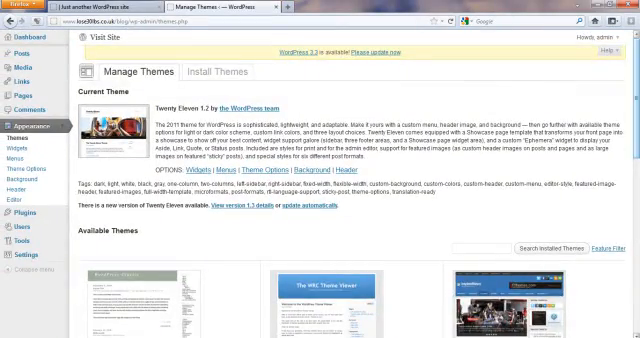
{"action": "scroll", "scroll_direction": "down", "scroll_amount": 3}
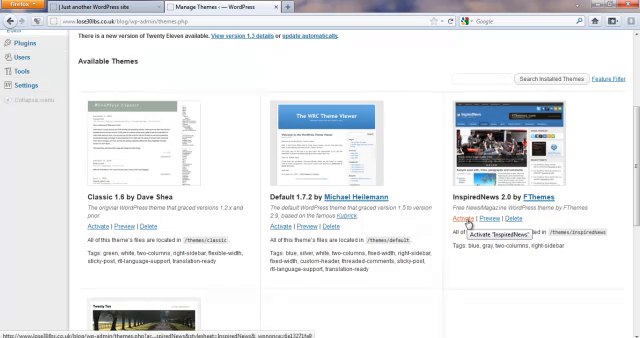
{"action": "scroll", "scroll_direction": "down", "scroll_amount": 3}
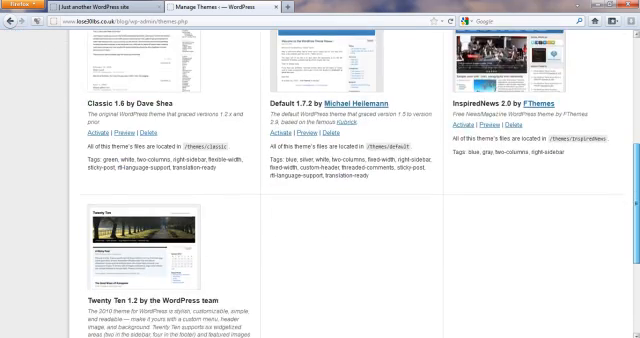
{"action": "scroll", "scroll_direction": "up", "scroll_amount": 3}
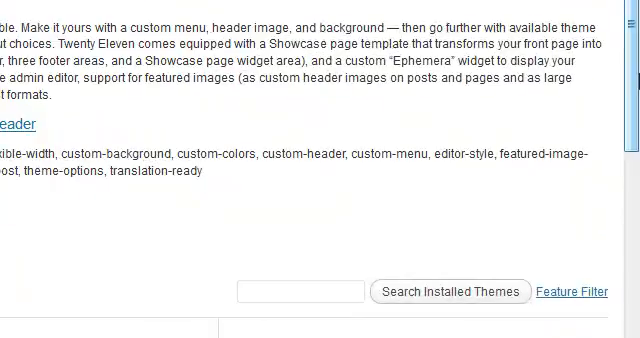
{"action": "scroll", "scroll_direction": "down", "scroll_amount": 3}
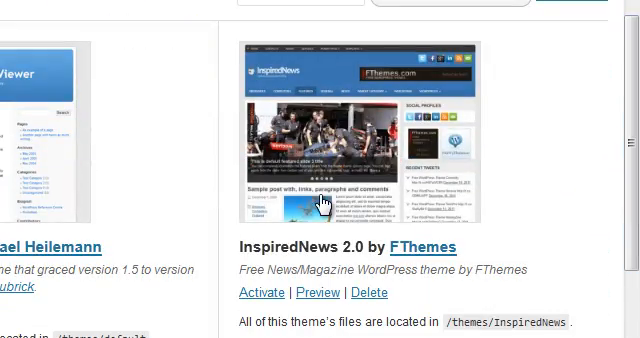
{"action": "mouse_move", "coordinate": [130, 237]}
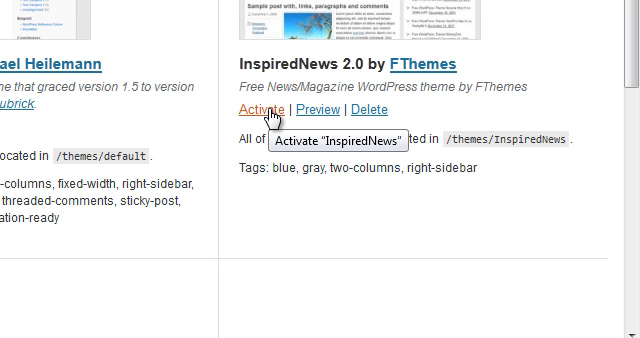
{"action": "mouse_move", "coordinate": [135, 28]}
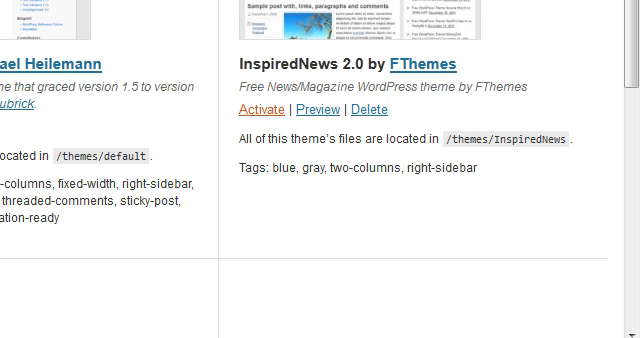
{"action": "mouse_move", "coordinate": [383, 35]}
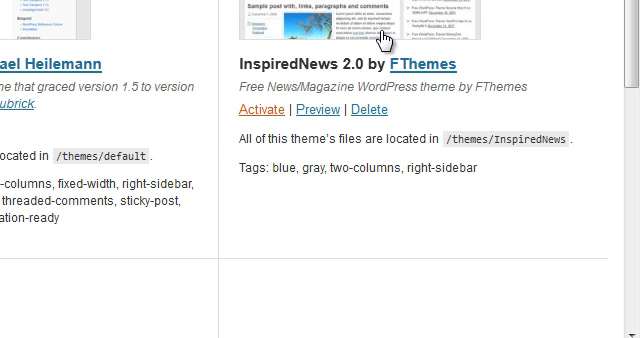
{"action": "mouse_move", "coordinate": [265, 42]}
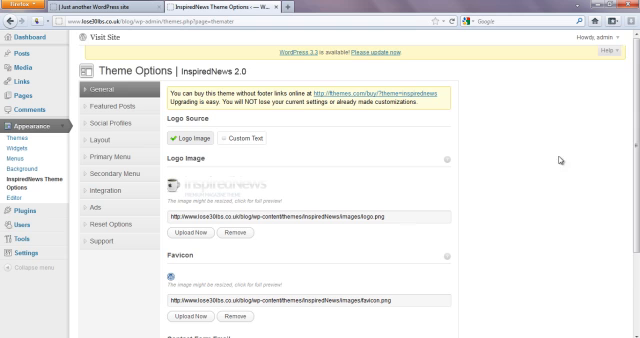
Clear the Logo Image URL in InspiredNews General options and save the changes
{"action": "scroll", "scroll_direction": "down", "scroll_amount": 3}
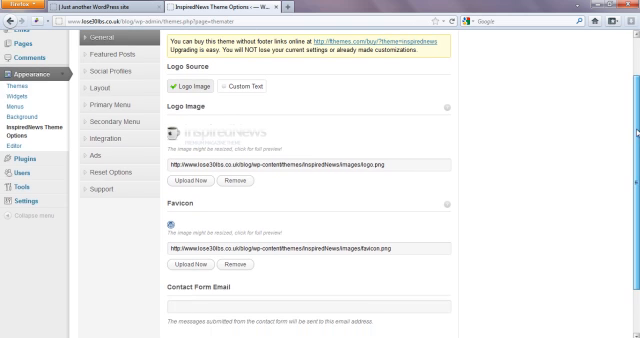
{"action": "scroll", "scroll_direction": "up", "scroll_amount": 3}
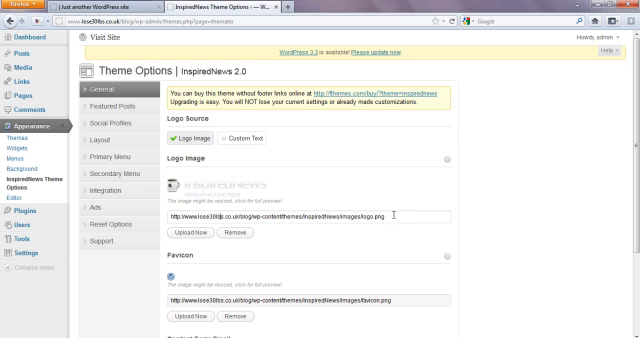
{"action": "triple_click", "coordinate": [270, 216]}
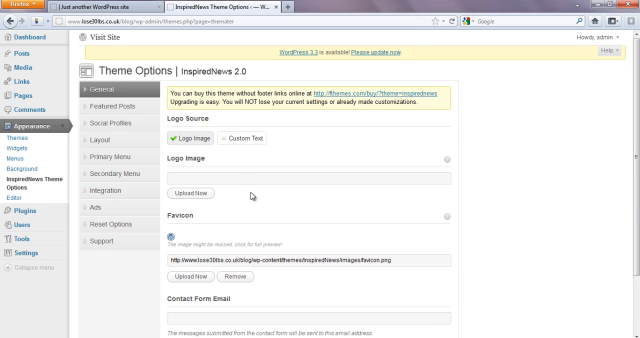
{"action": "scroll", "scroll_direction": "down", "scroll_amount": 3}
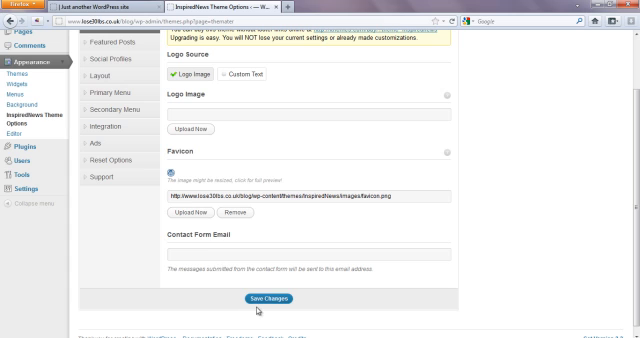
{"action": "left_click", "coordinate": [262, 298]}
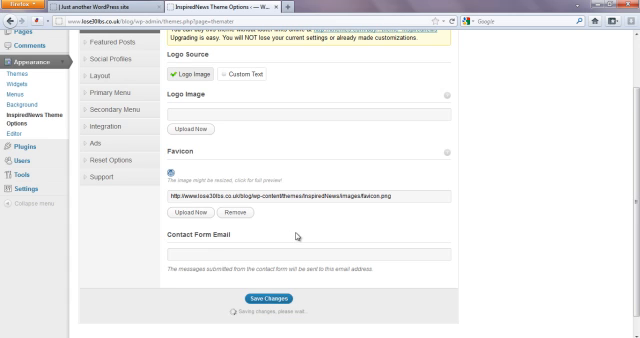
{"action": "left_click", "coordinate": [262, 300]}
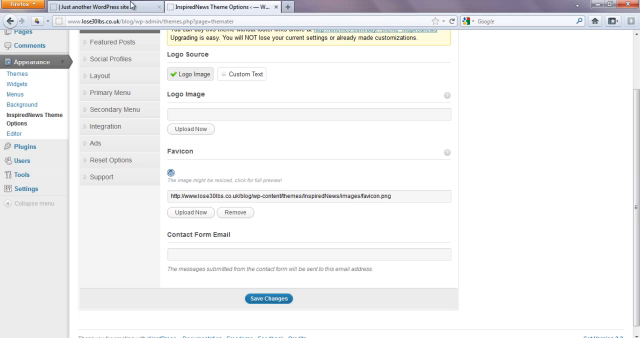
Switch to the 'Just another WordPress site' tab and scroll through the InspiredNews front page
{"action": "left_click", "coordinate": [110, 10]}
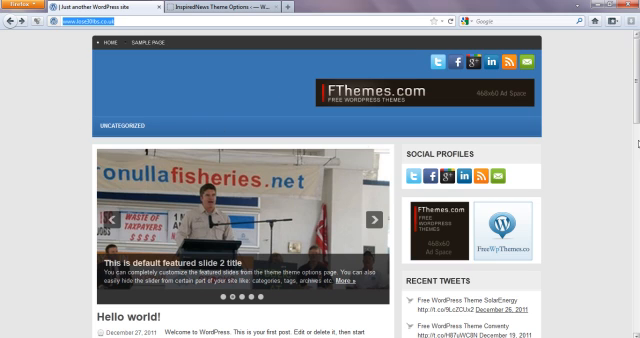
{"action": "scroll", "scroll_direction": "down", "scroll_amount": 3}
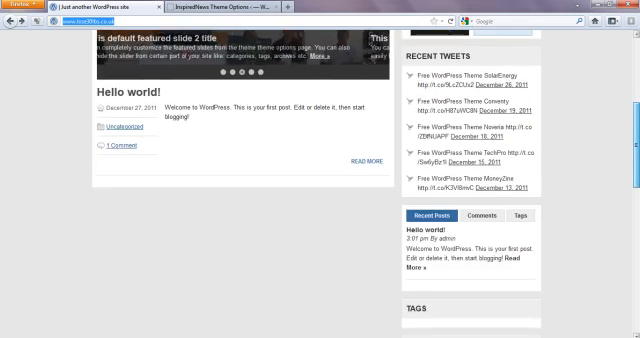
{"action": "scroll", "scroll_direction": "up", "scroll_amount": 3}
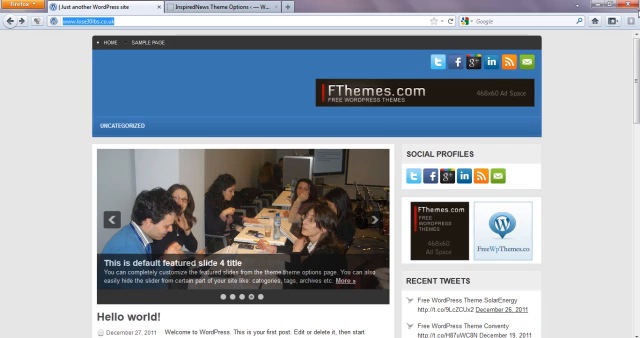
{"action": "scroll", "scroll_direction": "down", "scroll_amount": 3}
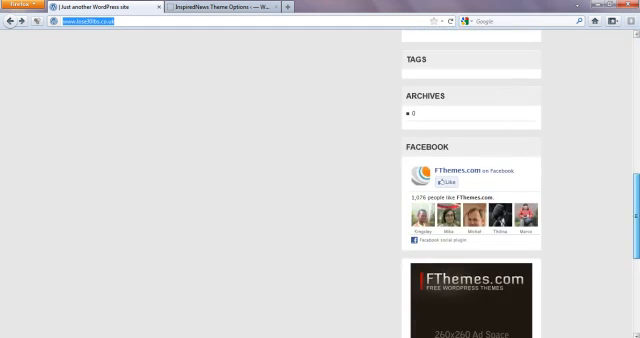
{"action": "scroll", "scroll_direction": "down", "scroll_amount": 3}
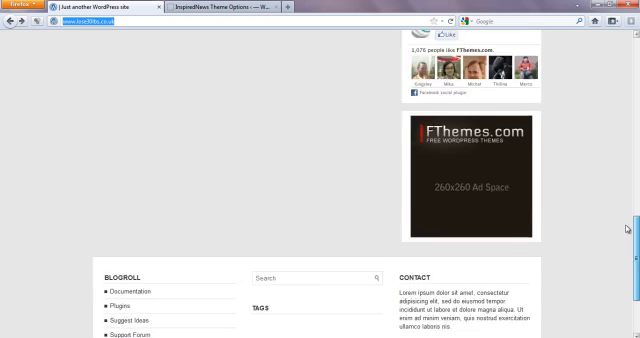